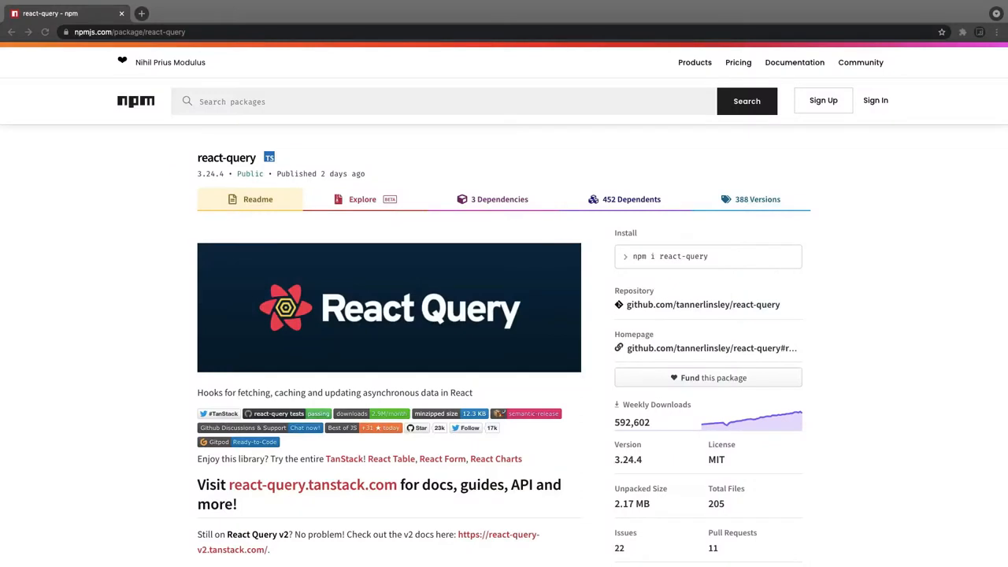
mouse_move(98, 297)
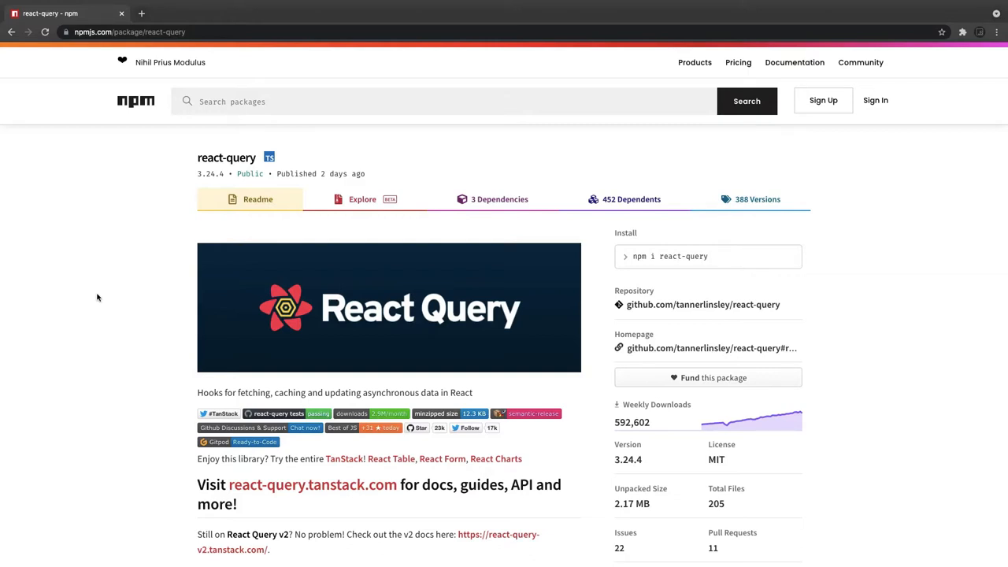
mouse_move(131, 269)
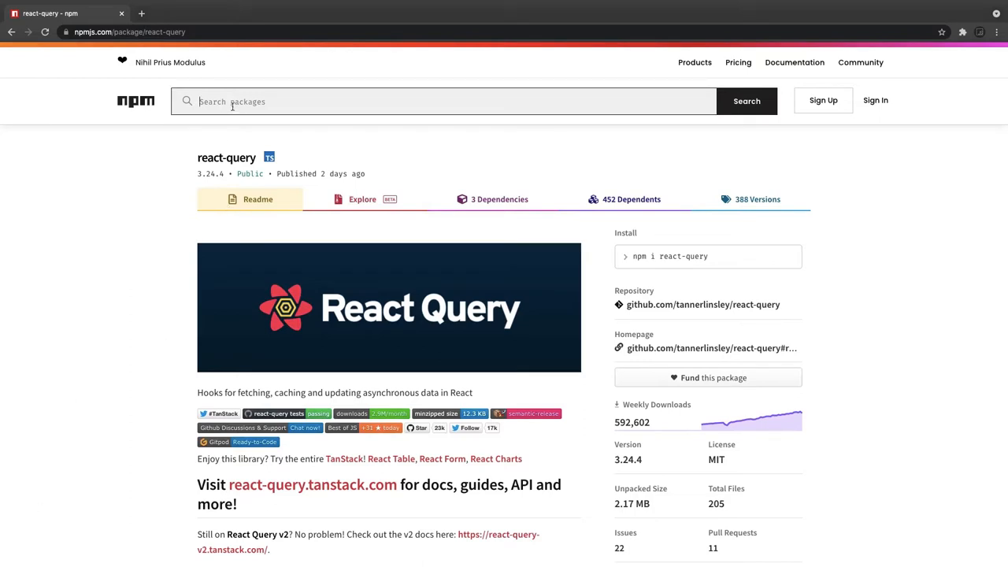
mouse_move(6, 526)
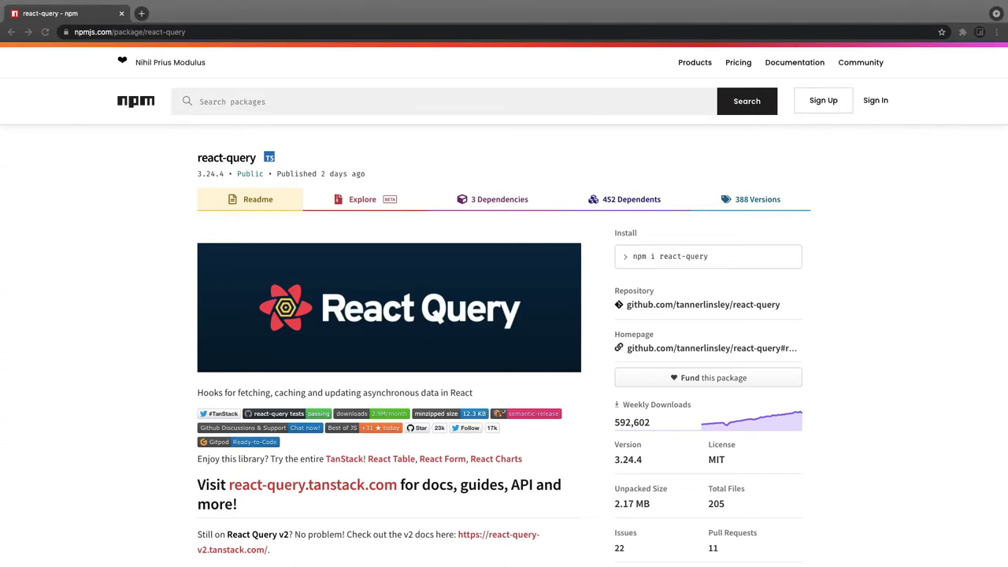
- Type 'create-react-app' into the npm package search box without submitting it
type("c")
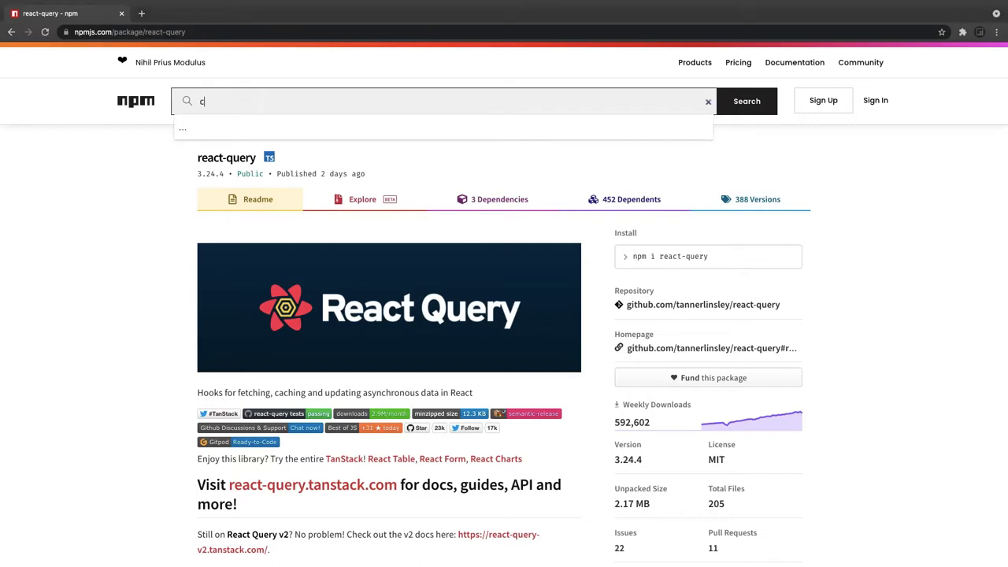
type("reate-react-app")
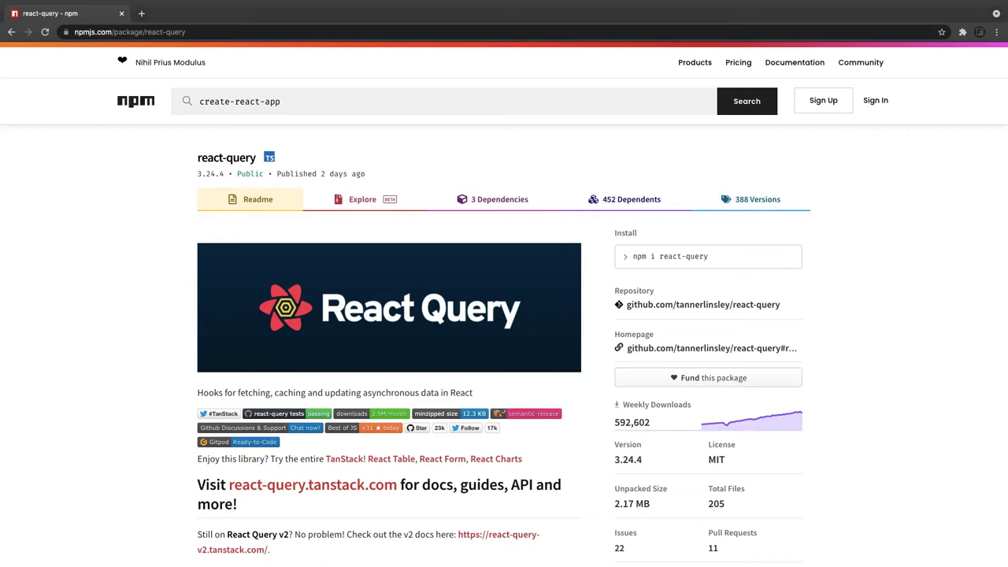
mouse_move(435, 519)
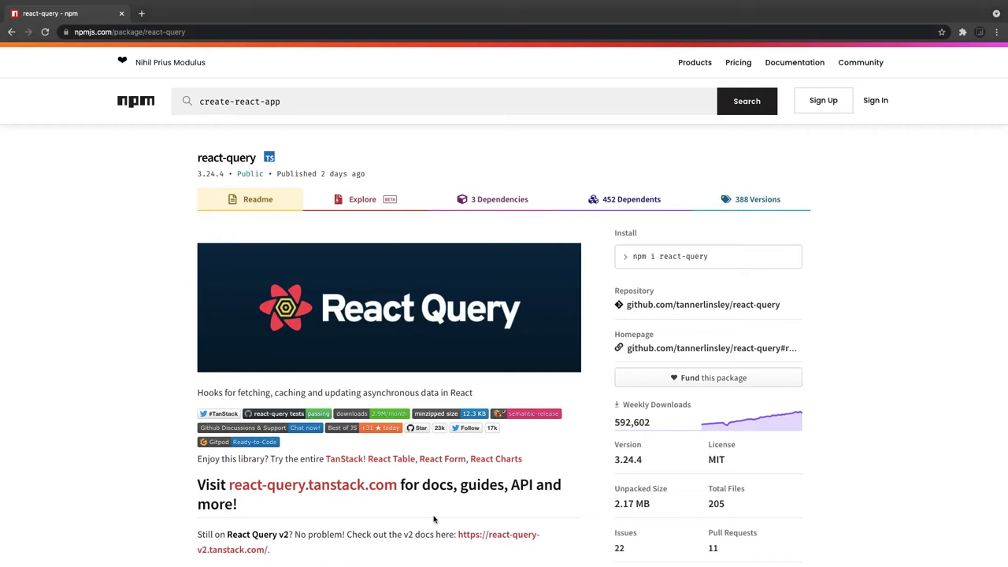
scroll("down", 3)
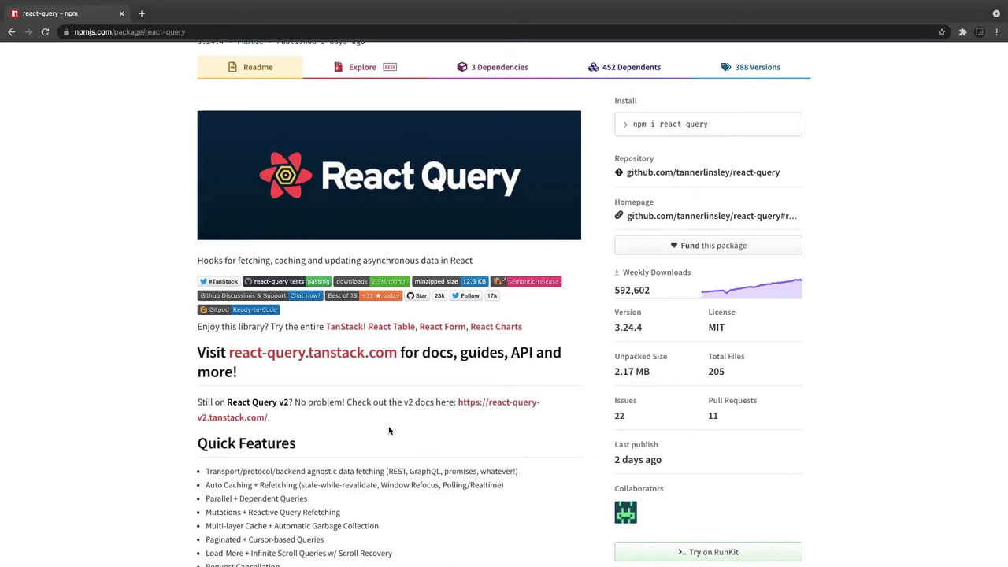
scroll("down", 3)
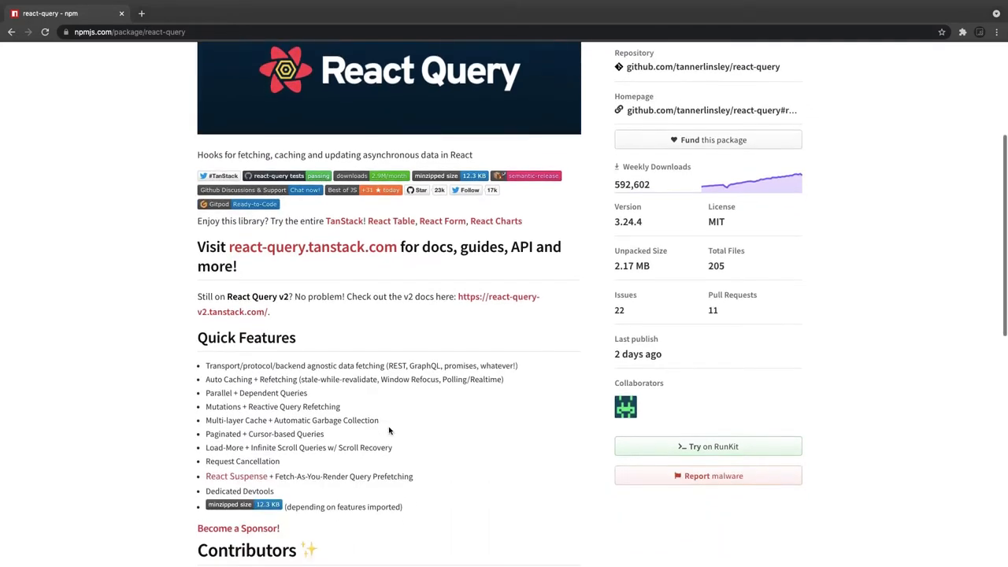
scroll("down", 3)
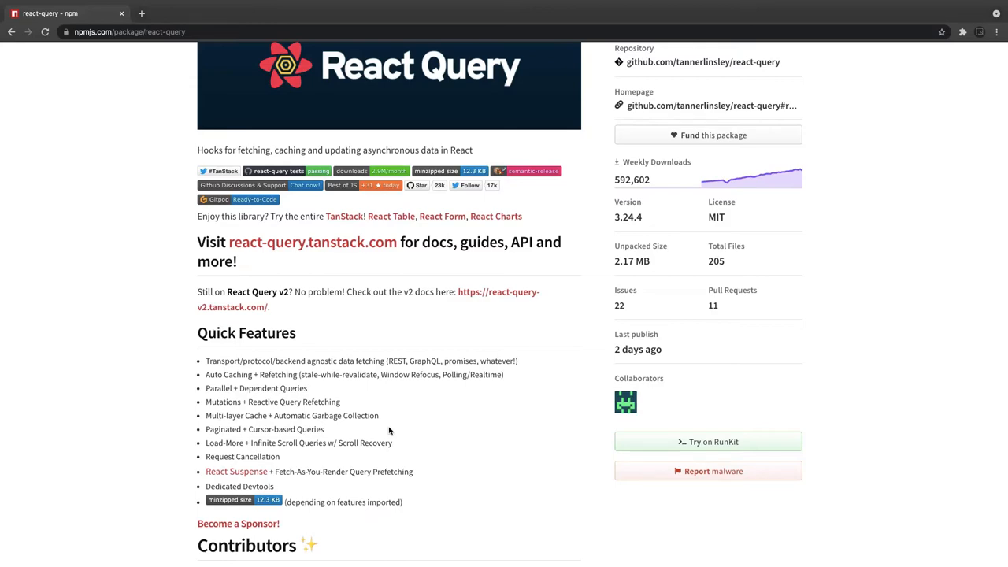
scroll("up", 3)
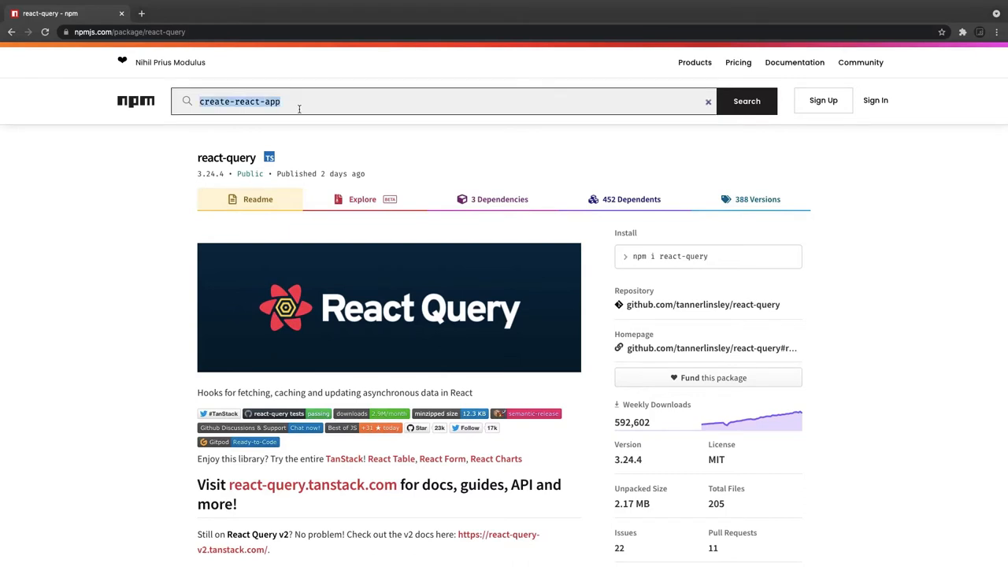
- Search npm for 'recoil', open the exact-match recoil package and scroll its readme
type("recoil")
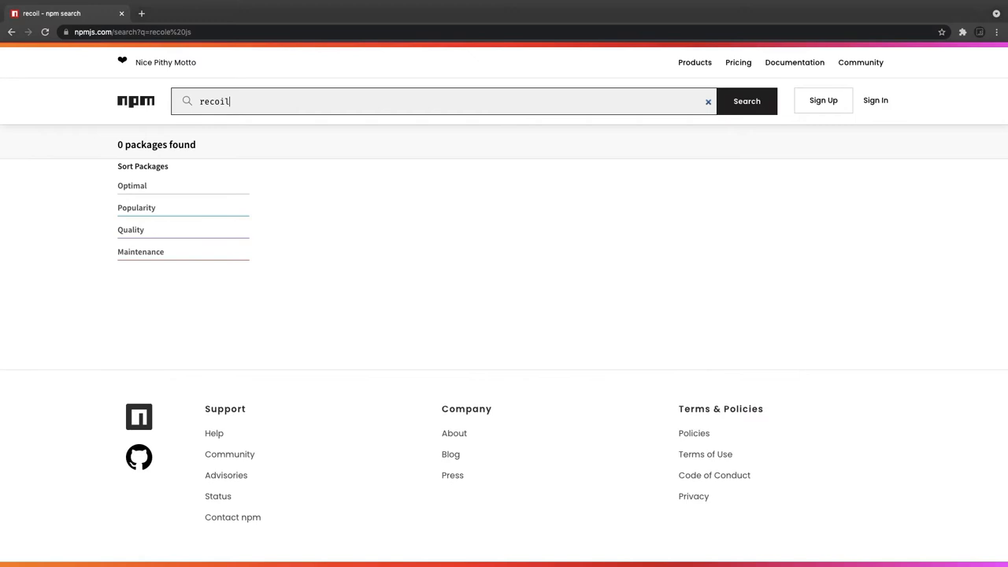
left_click(746, 101)
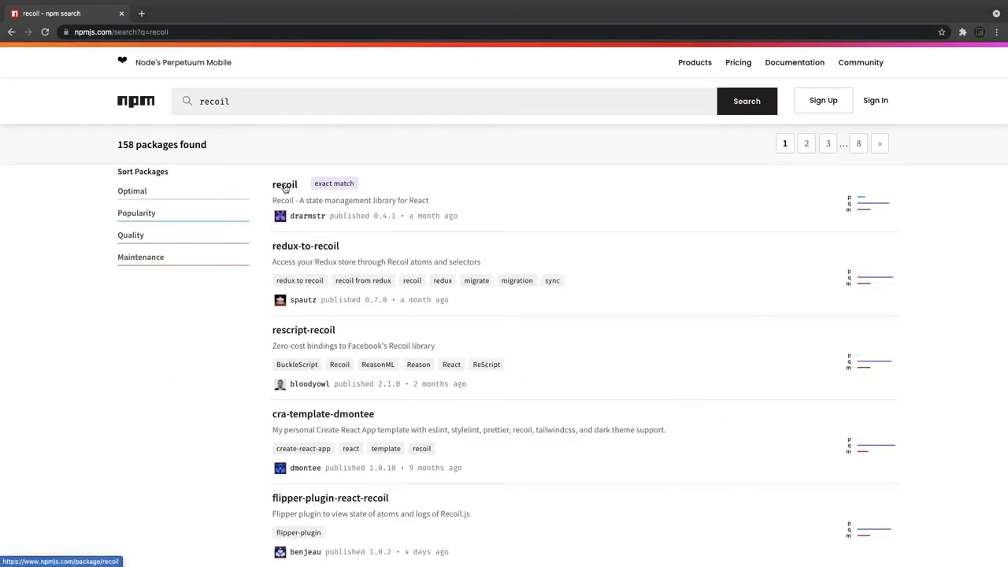
left_click(285, 184)
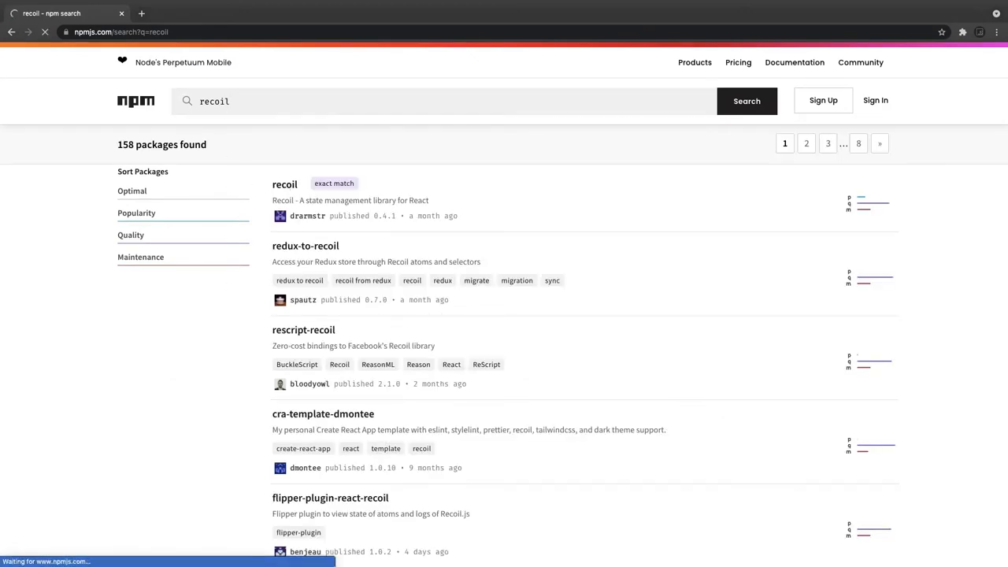
left_click(284, 183)
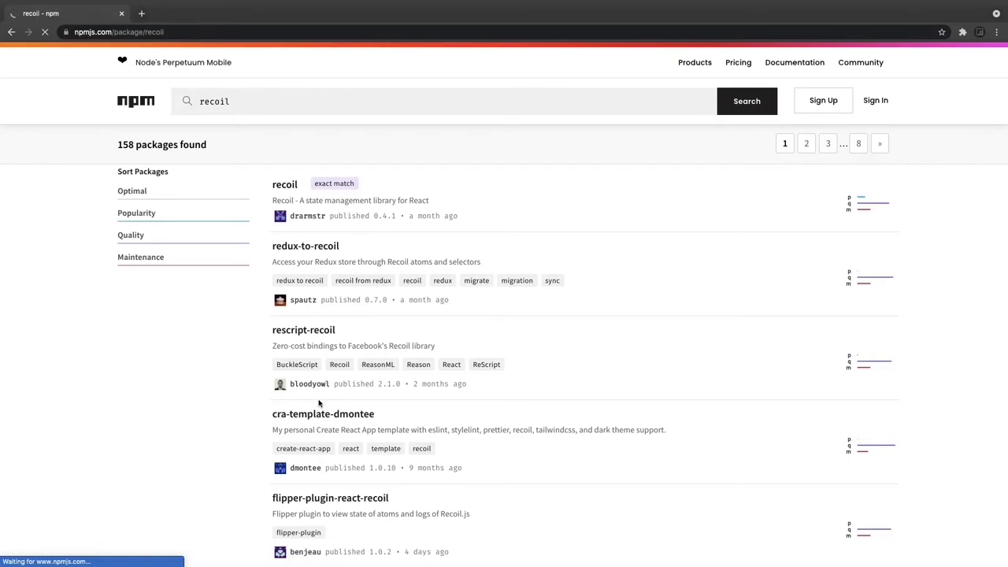
left_click(284, 184)
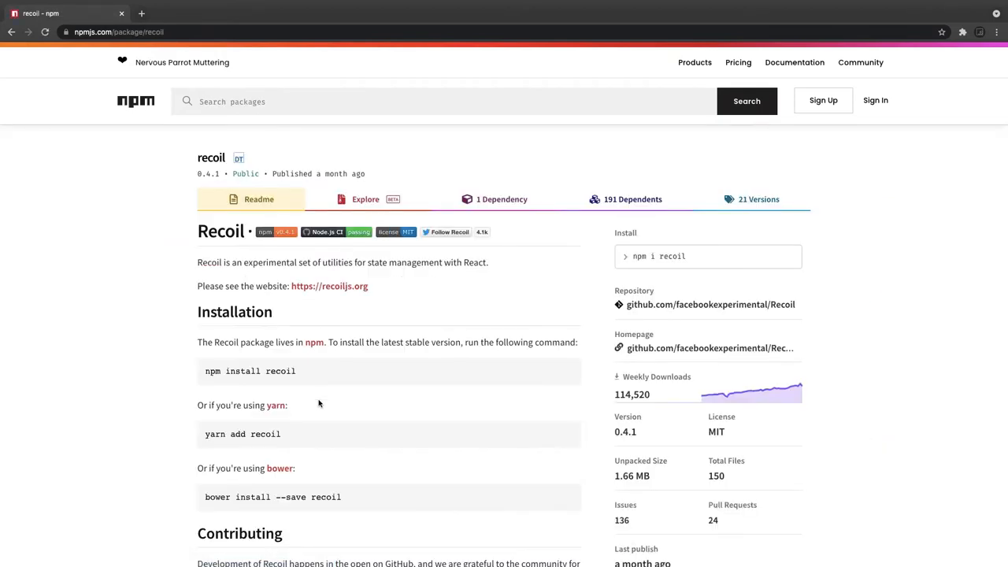
scroll("down", 3)
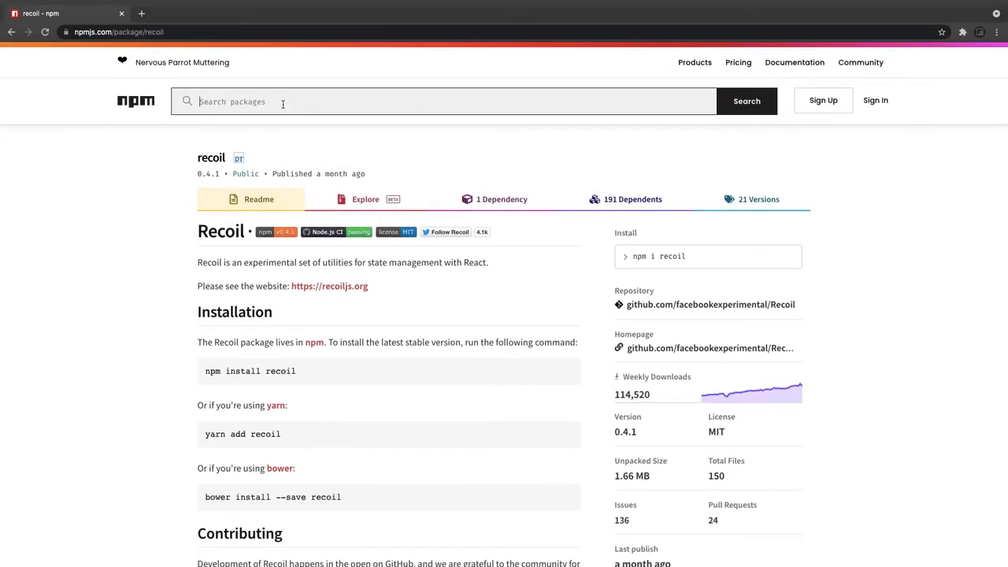
- Search 'antd', open the Ant Design package from suggestions and scroll its readme
type("antd")
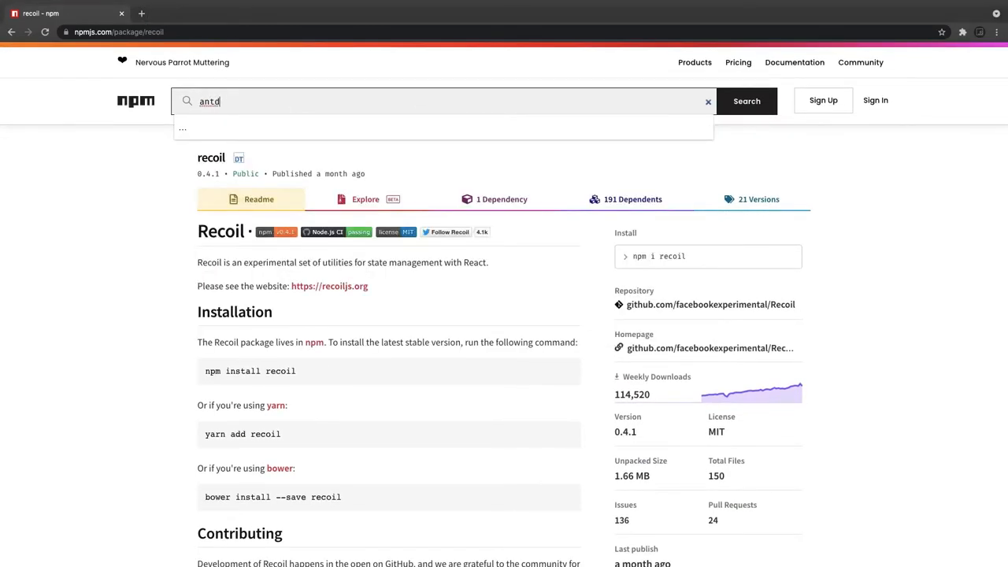
left_click(441, 101)
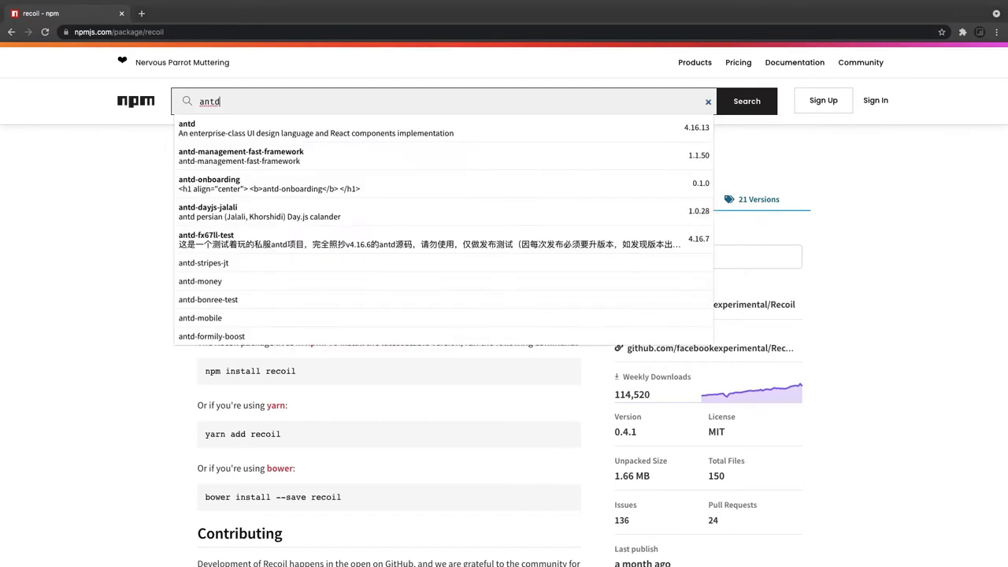
left_click(283, 130)
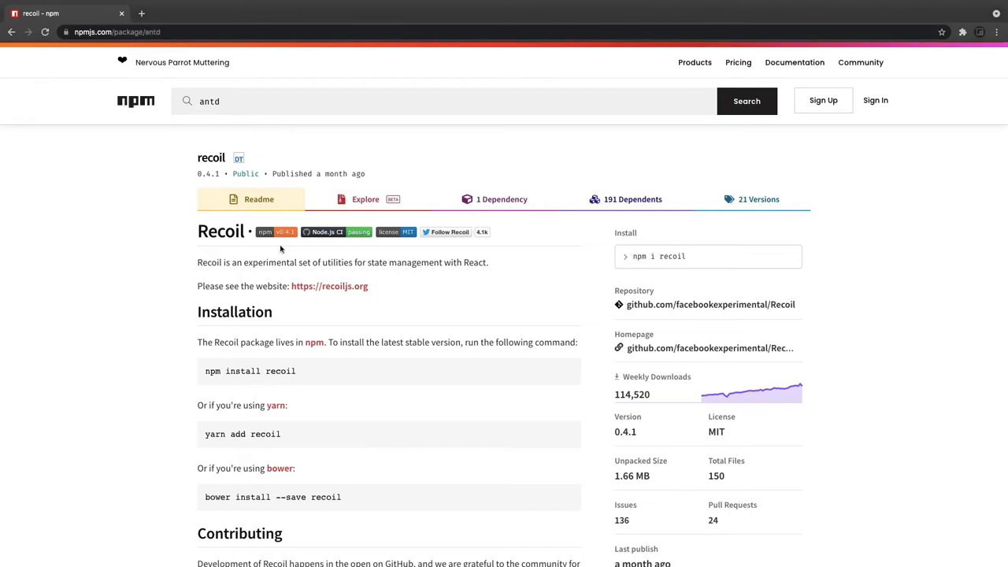
left_click(747, 101)
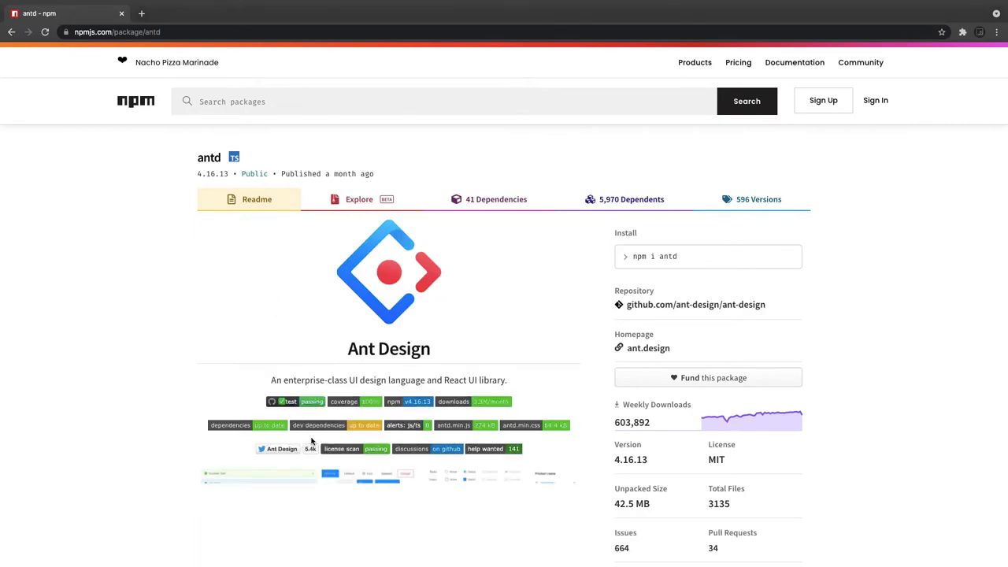
scroll("down", 3)
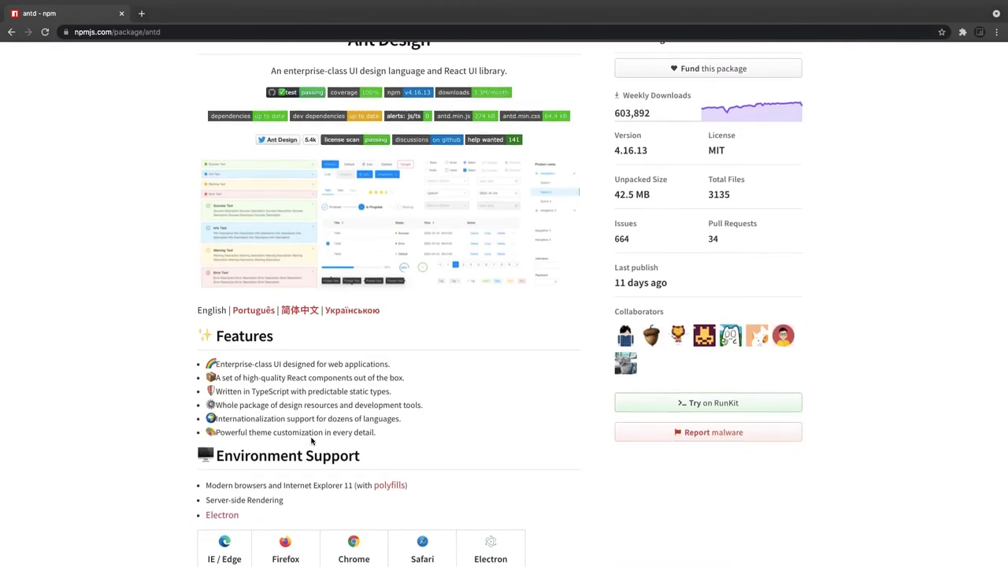
scroll("down", 3)
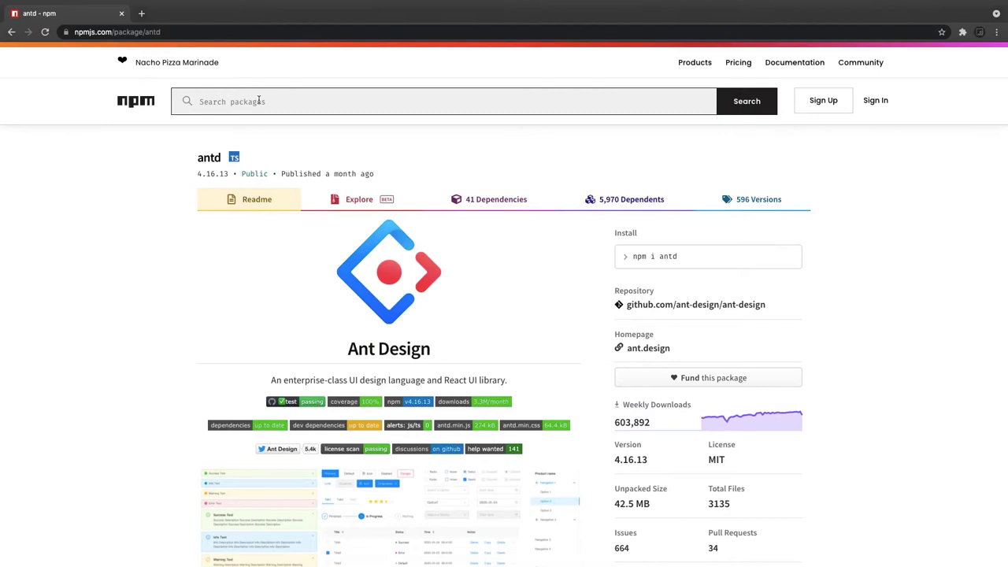
mouse_move(176, 331)
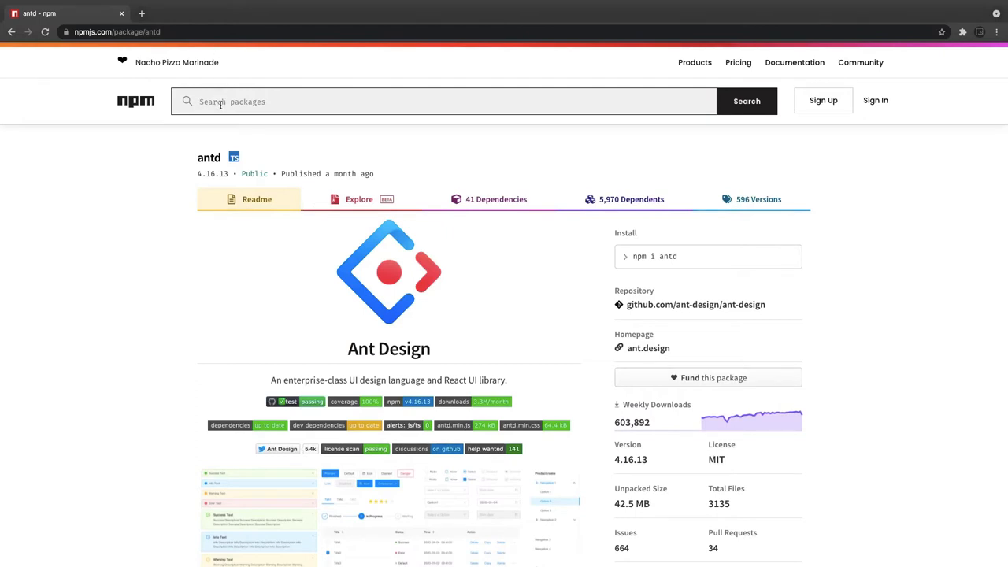
mouse_move(315, 82)
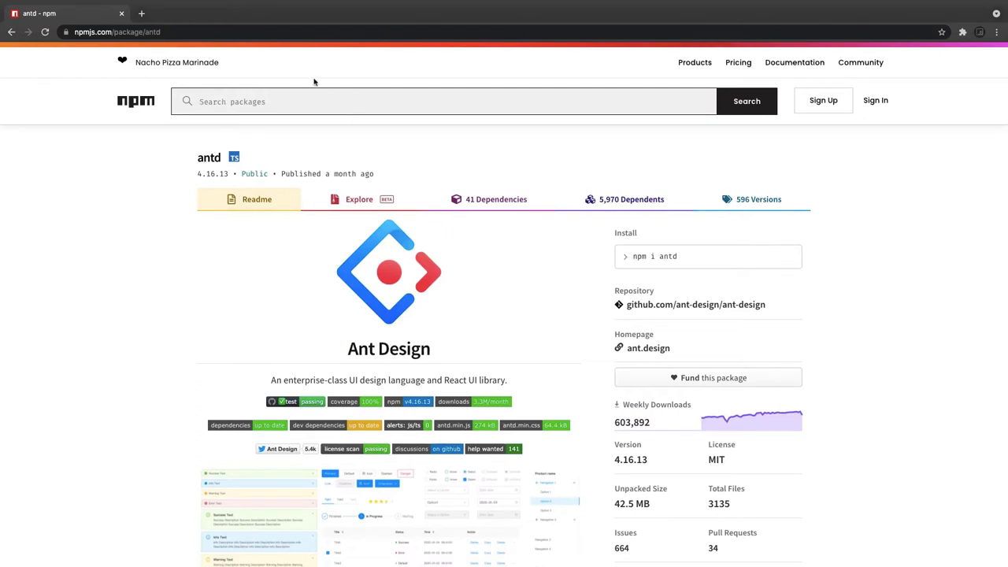
- Search 'react hook form' and open the exact-match react-hook-form package page
type("react")
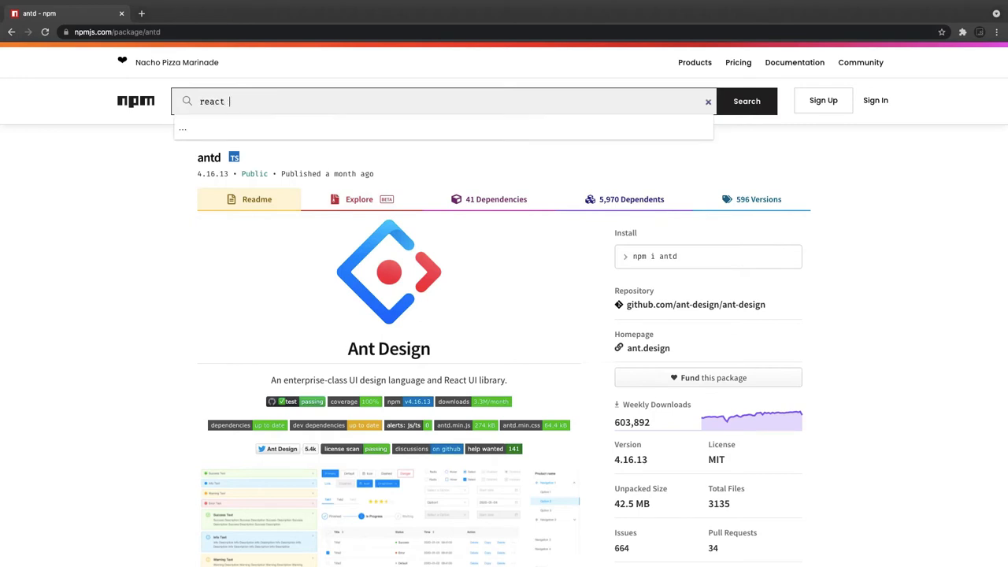
type("hook")
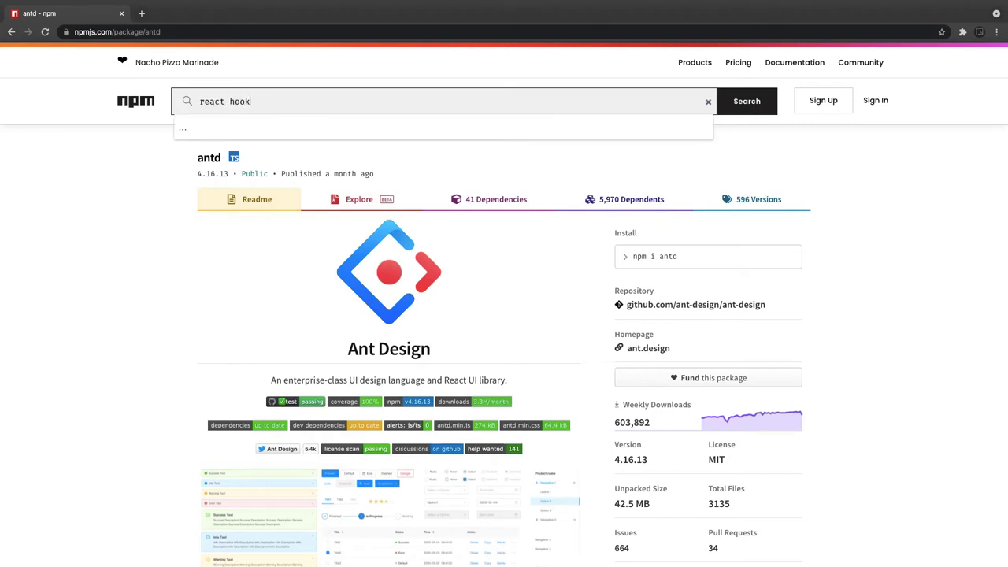
type("form")
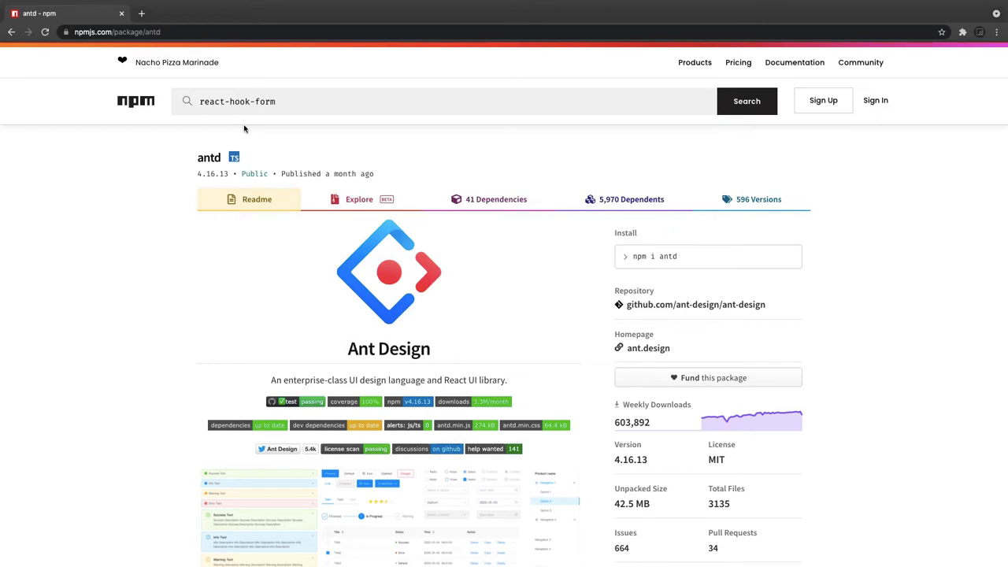
scroll("down", 3)
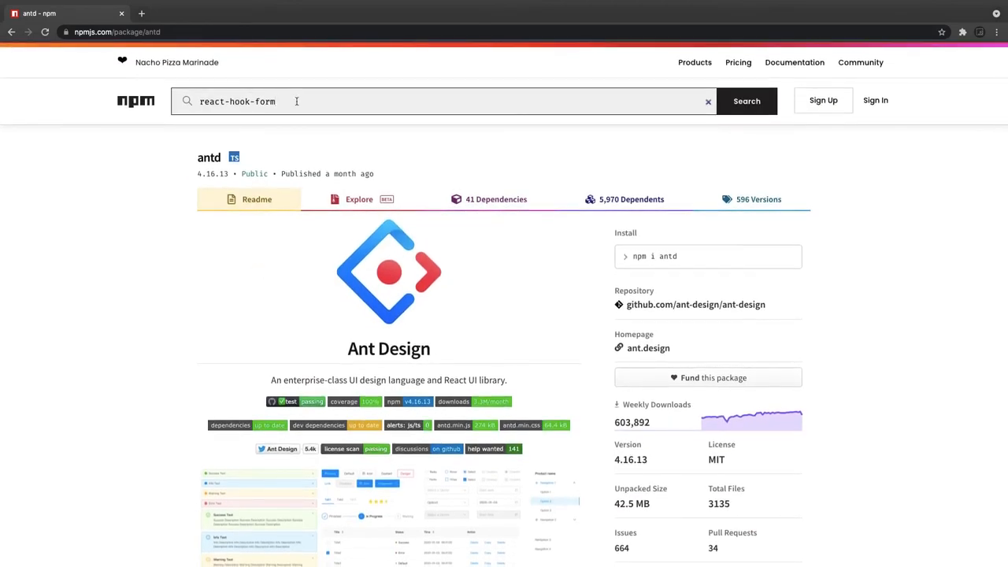
left_click(706, 101)
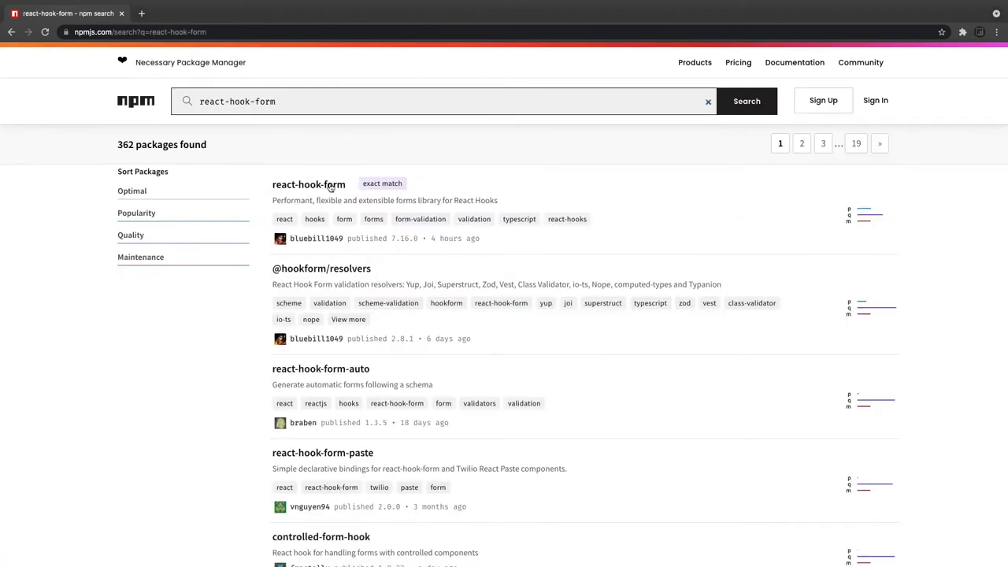
left_click(309, 184)
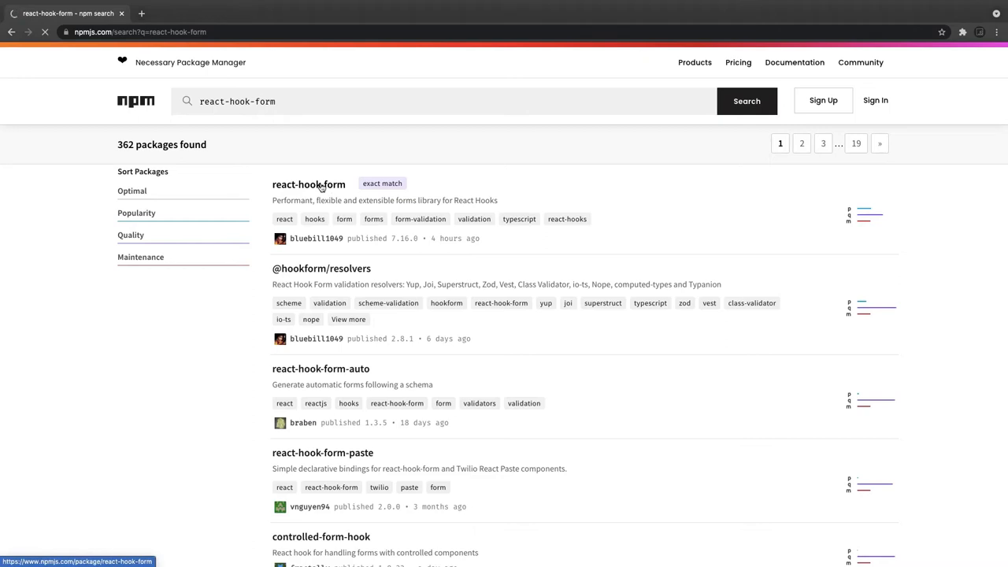
left_click(308, 184)
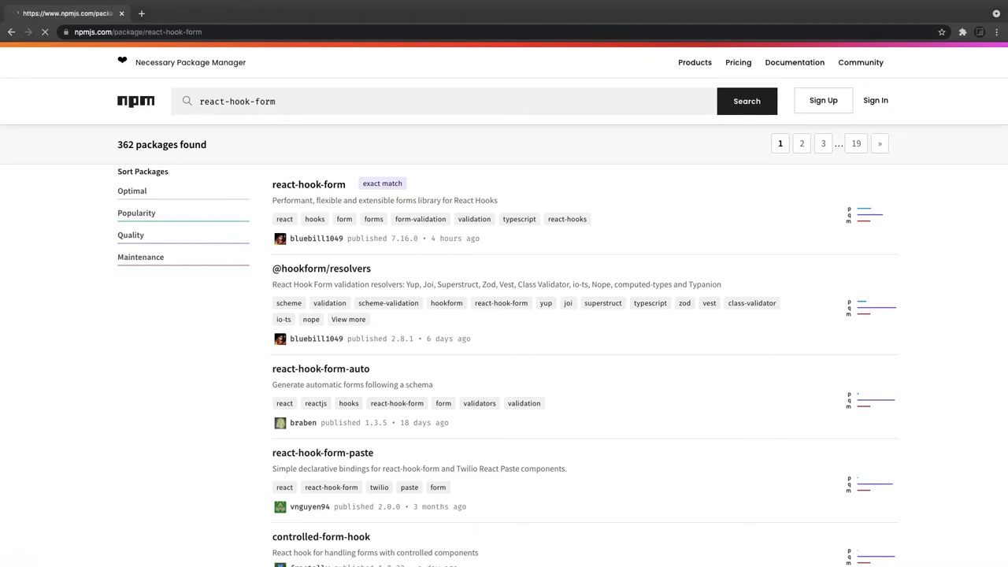
left_click(308, 184)
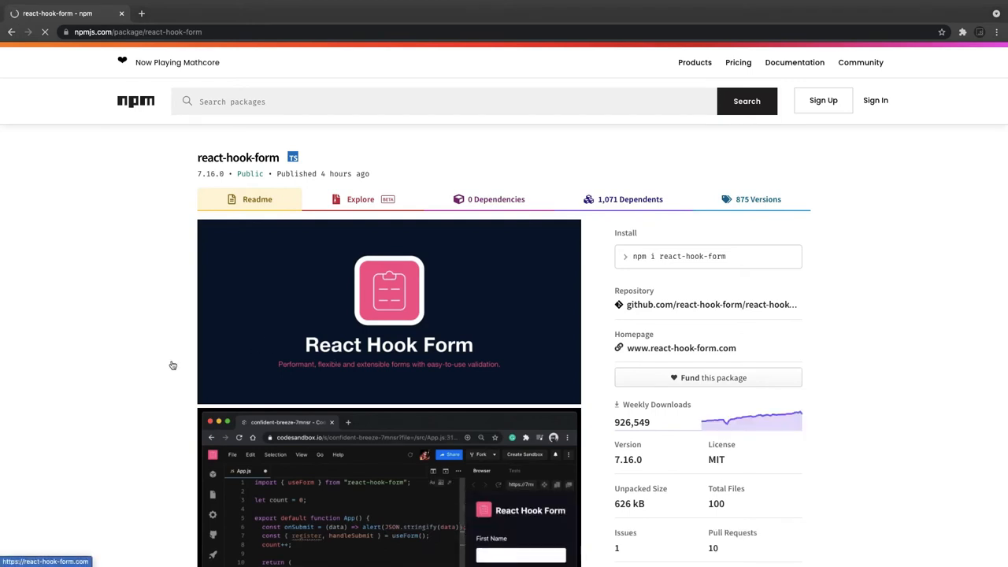
- Browse the react-hook-form readme through Features, Install and Links, then back to top
scroll("down", 3)
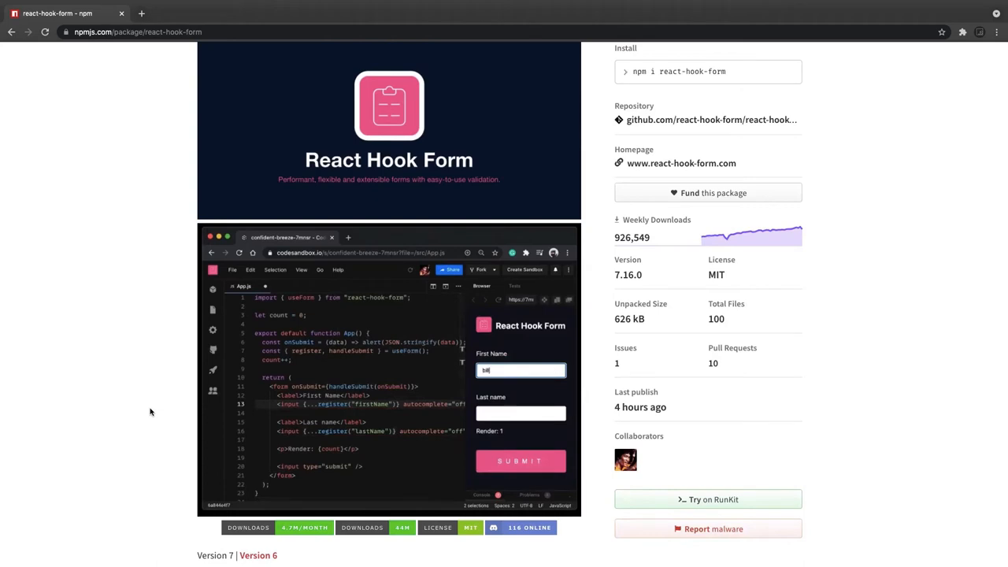
type("luo")
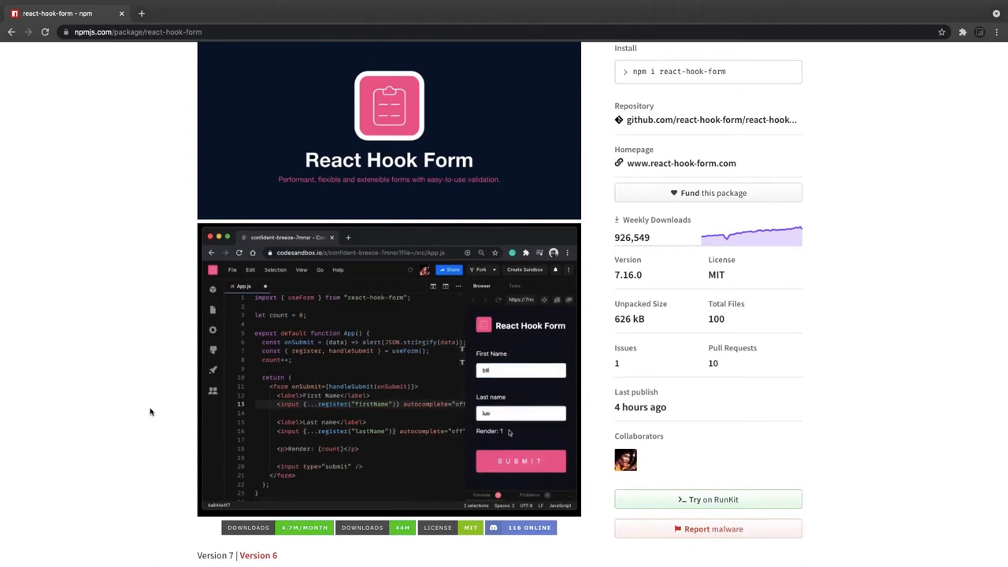
left_click(520, 460)
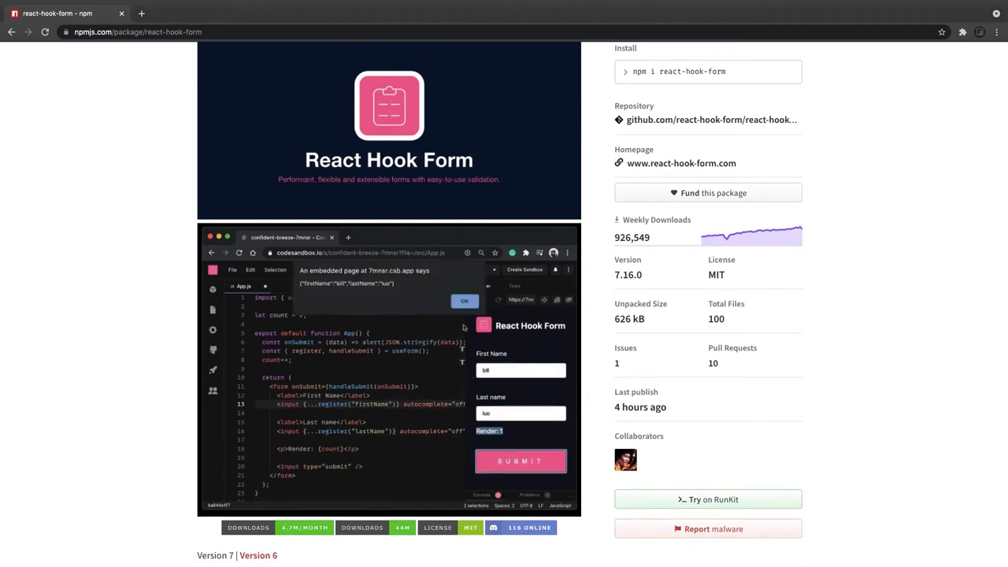
left_click(464, 300)
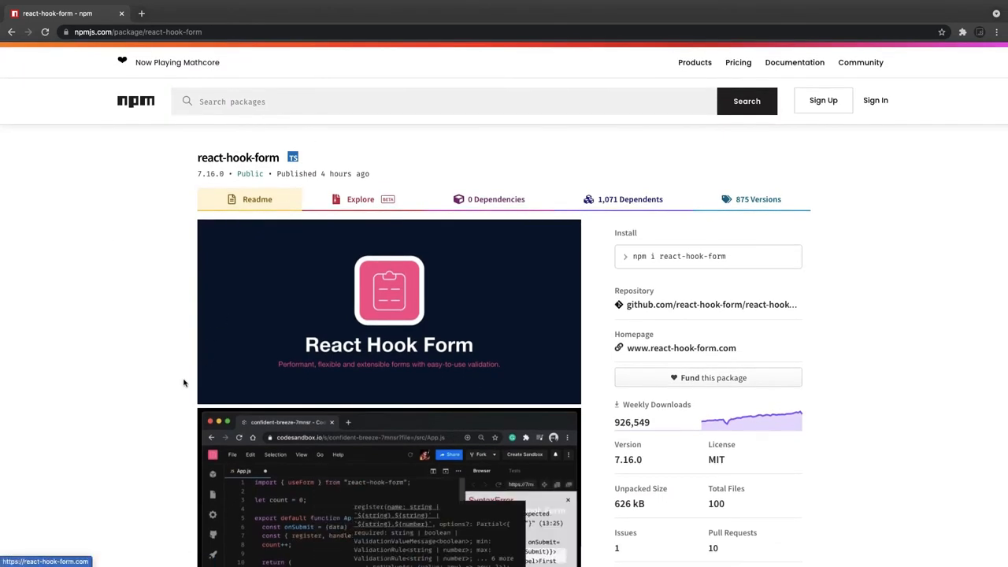
scroll("down", 3)
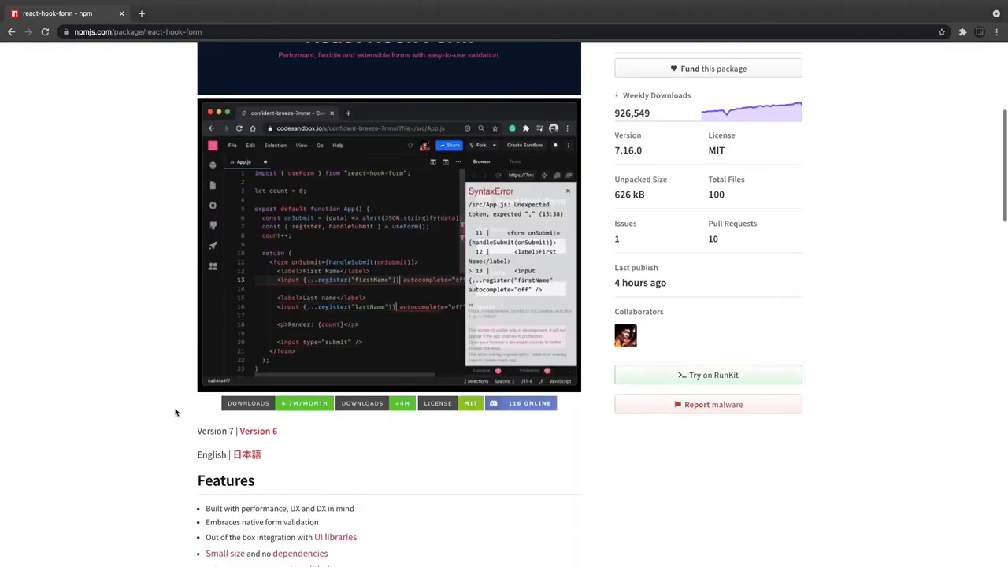
scroll("down", 3)
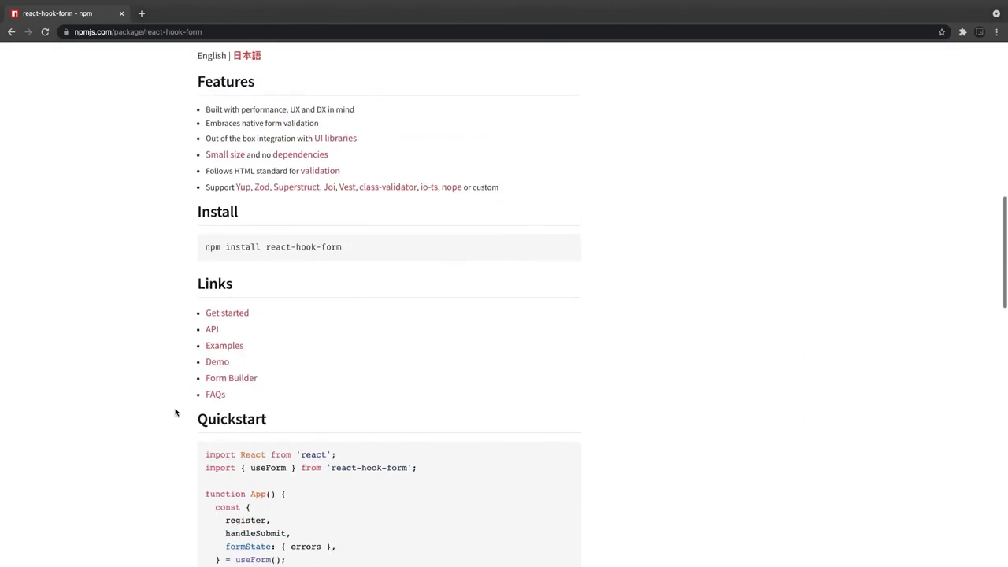
scroll("up", 3)
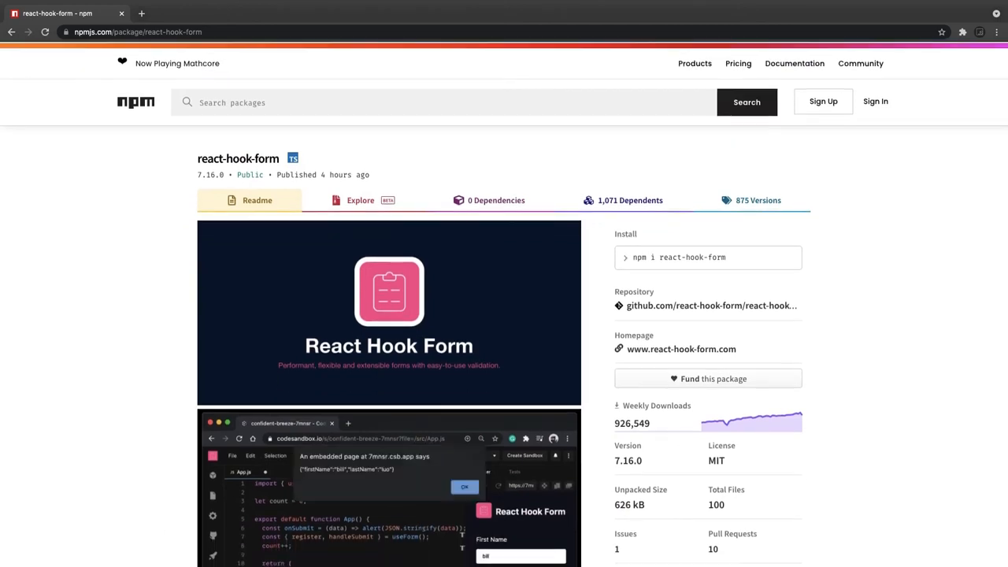
type("formkik")
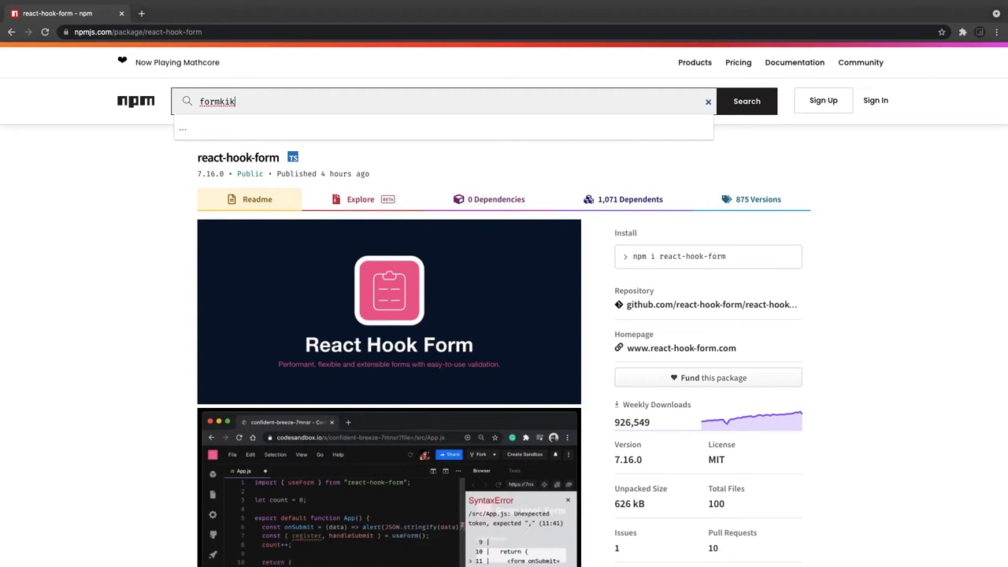
- Correct the search to 'formik' and open the exact-match formik package page
key("Backspace")
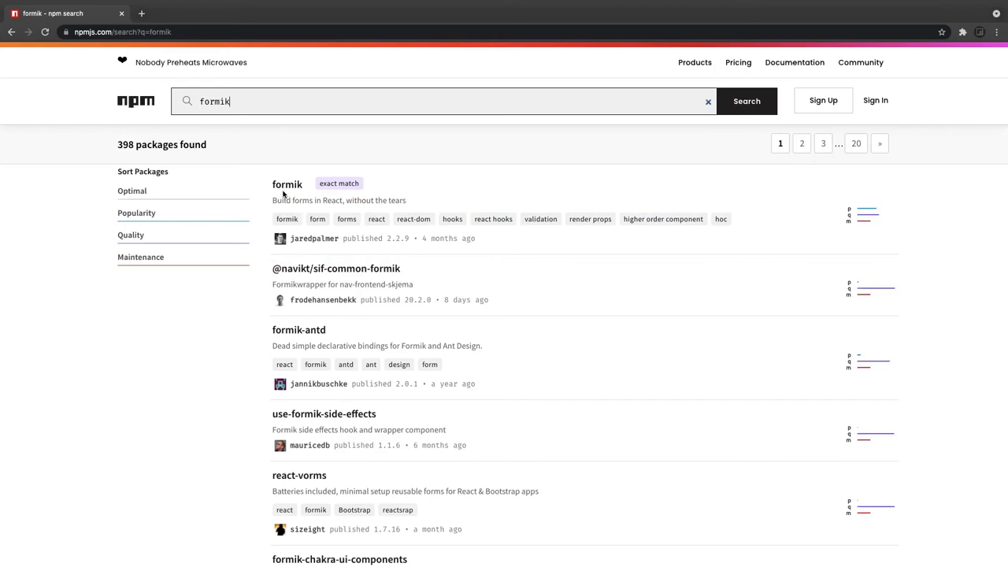
left_click(286, 184)
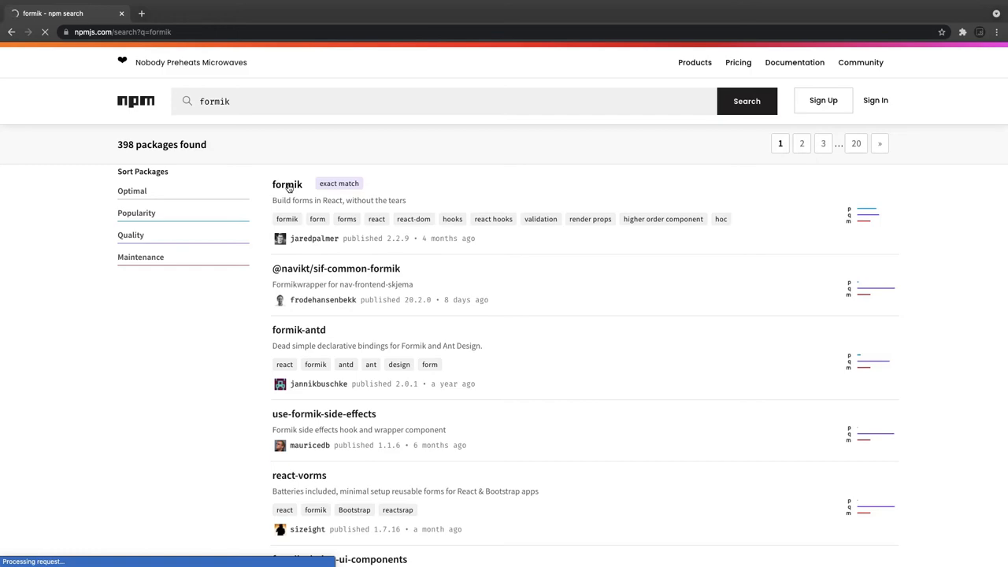
left_click(287, 184)
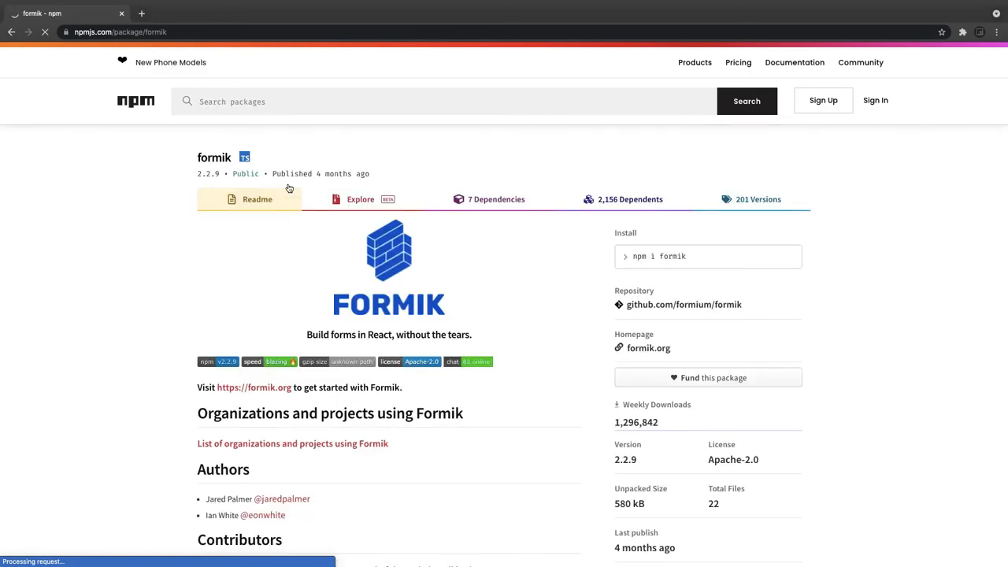
scroll("down", 3)
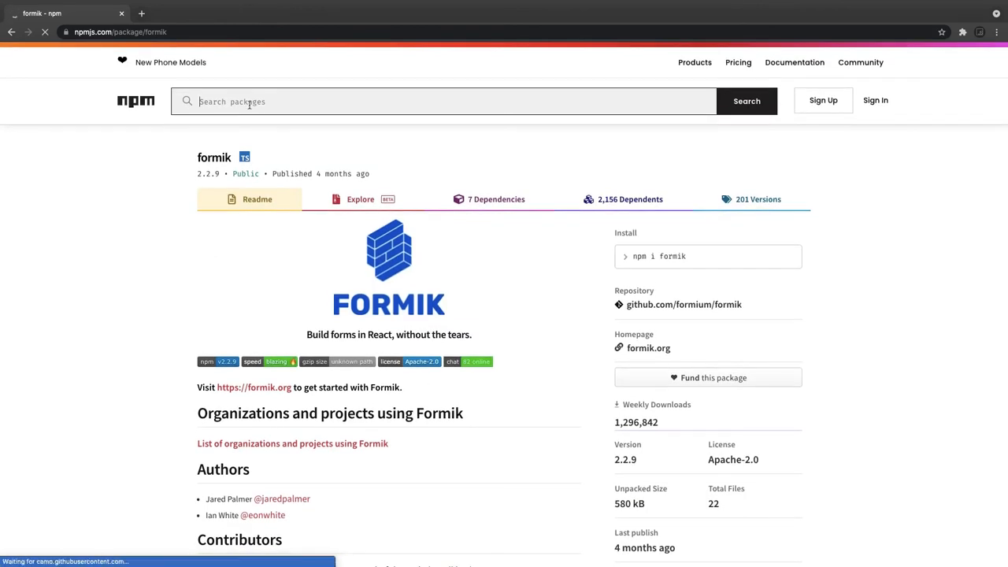
type("dux")
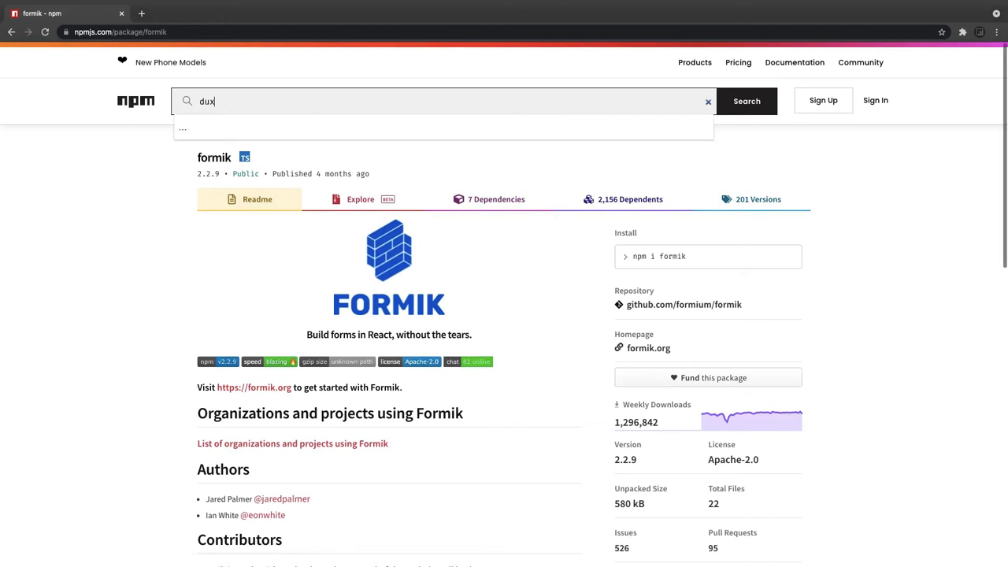
type("@reduxjs/toolkit")
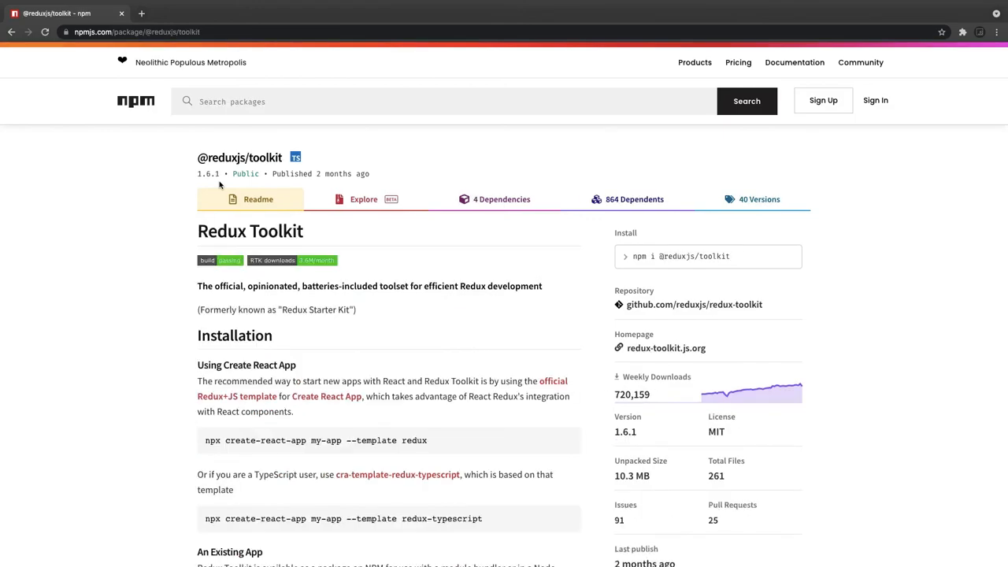
scroll("down", 3)
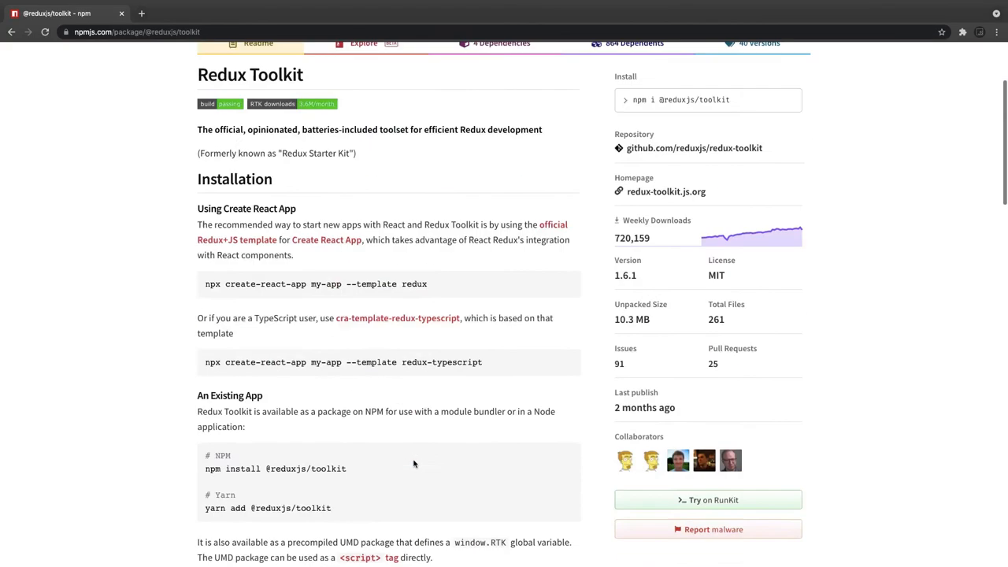
scroll("down", 3)
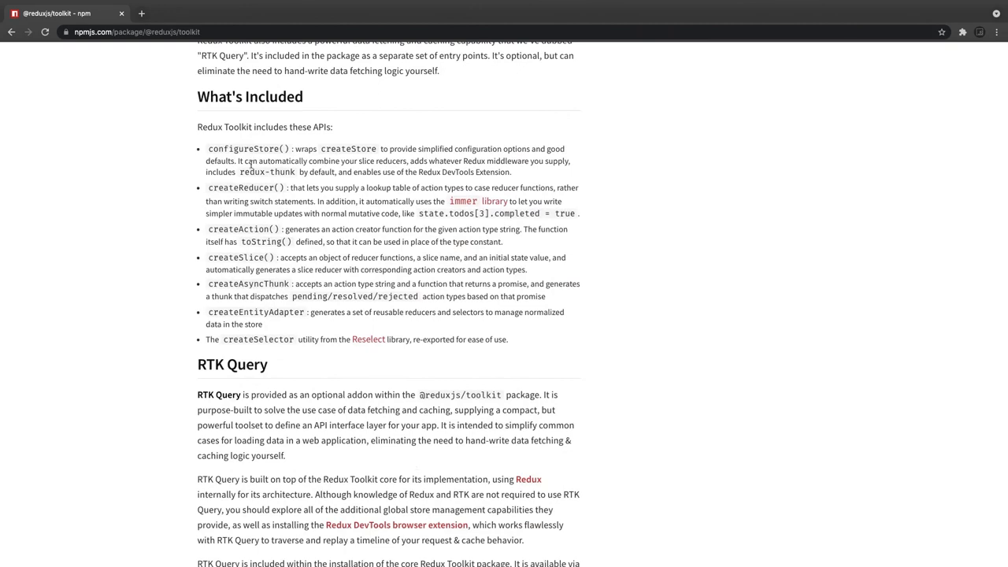
mouse_move(278, 326)
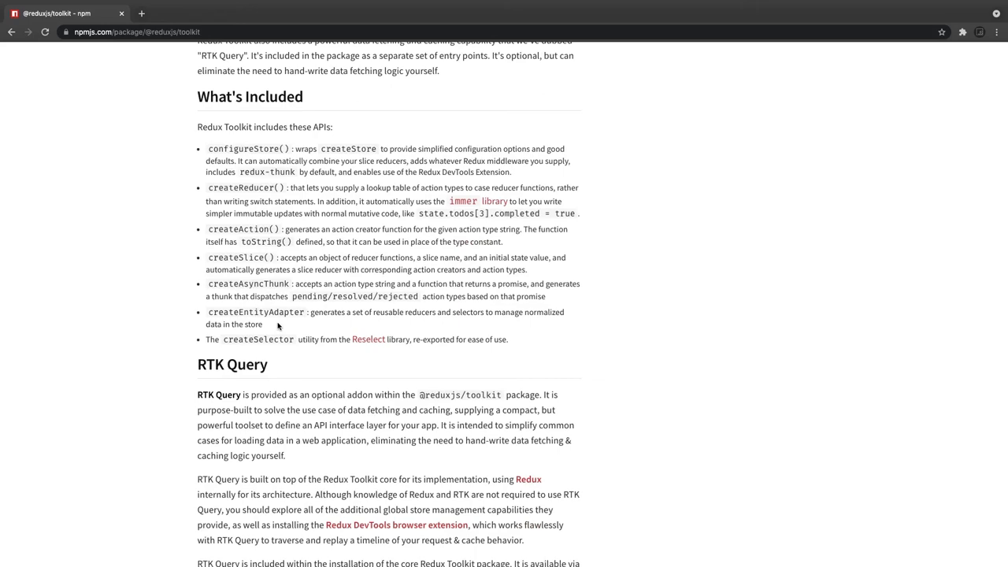
scroll("up", 3)
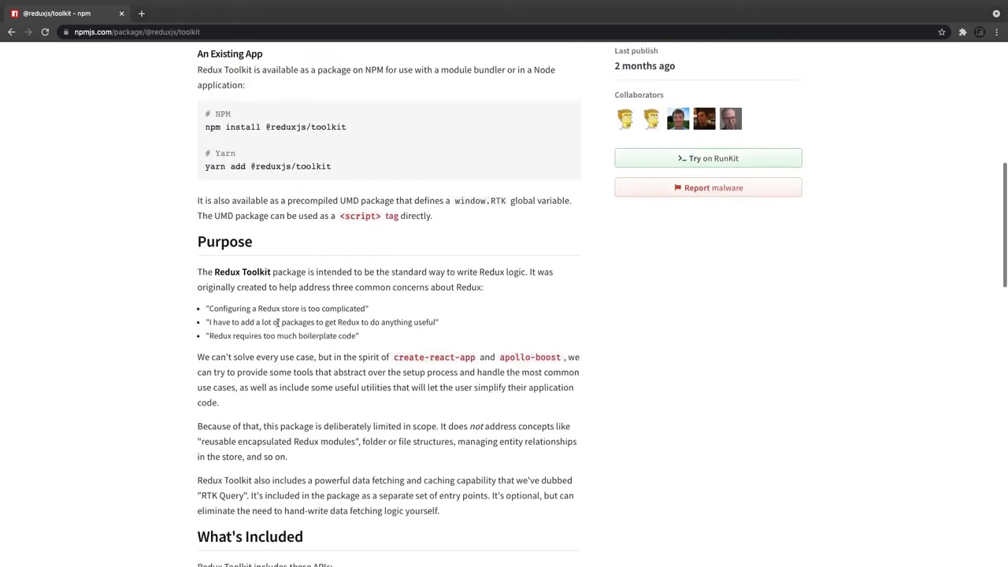
scroll("up", 3)
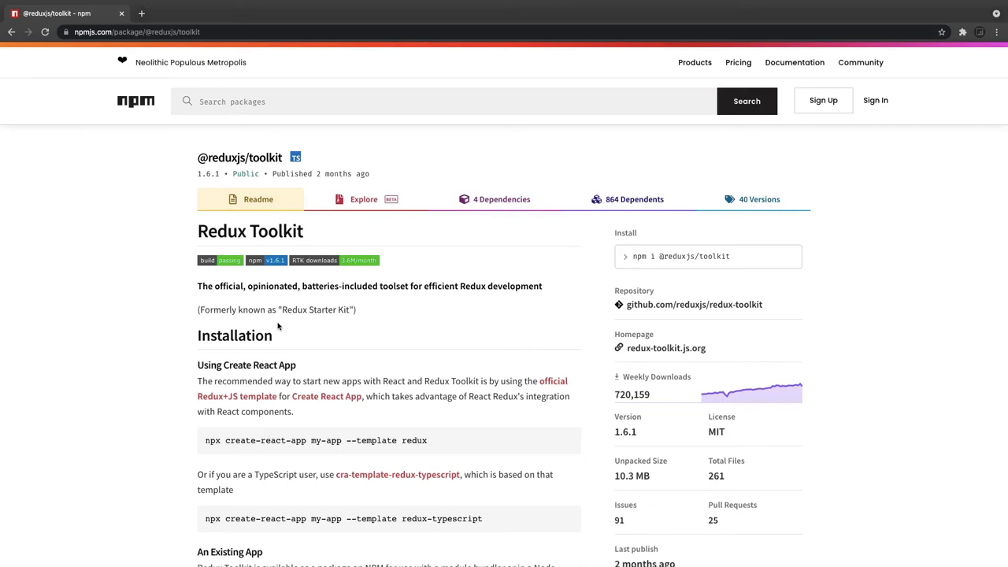
scroll("down", 3)
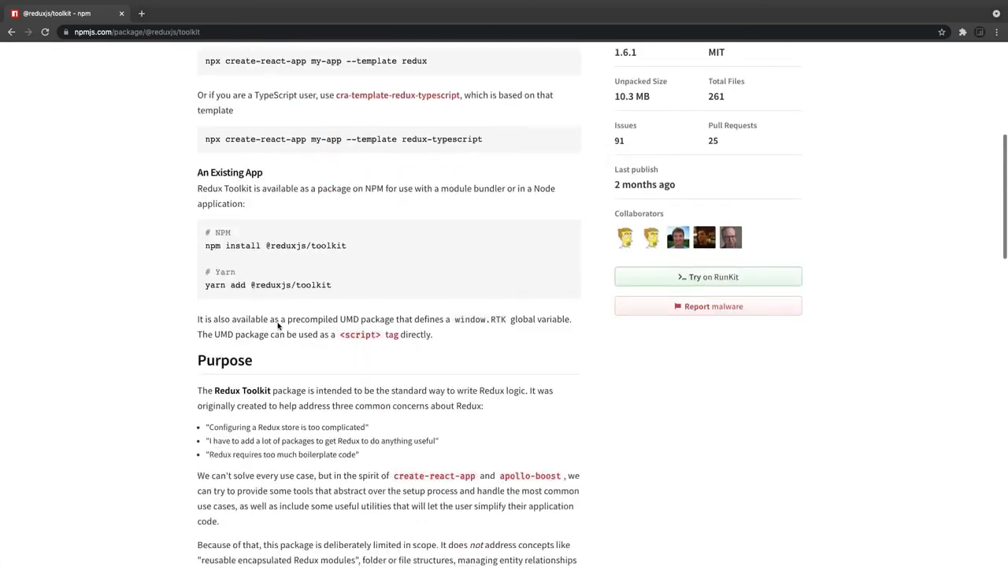
scroll("down", 3)
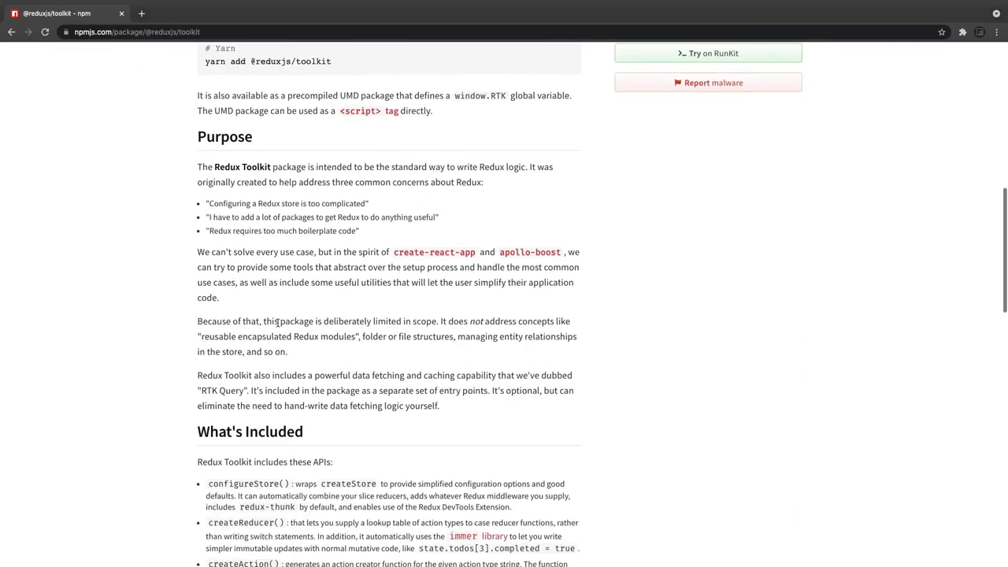
scroll("down", 3)
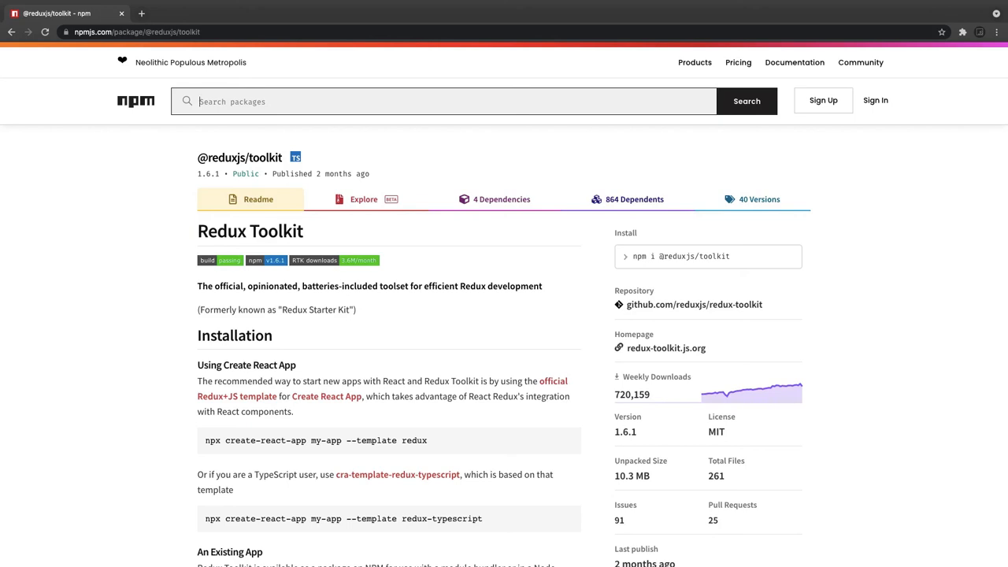
mouse_move(613, 137)
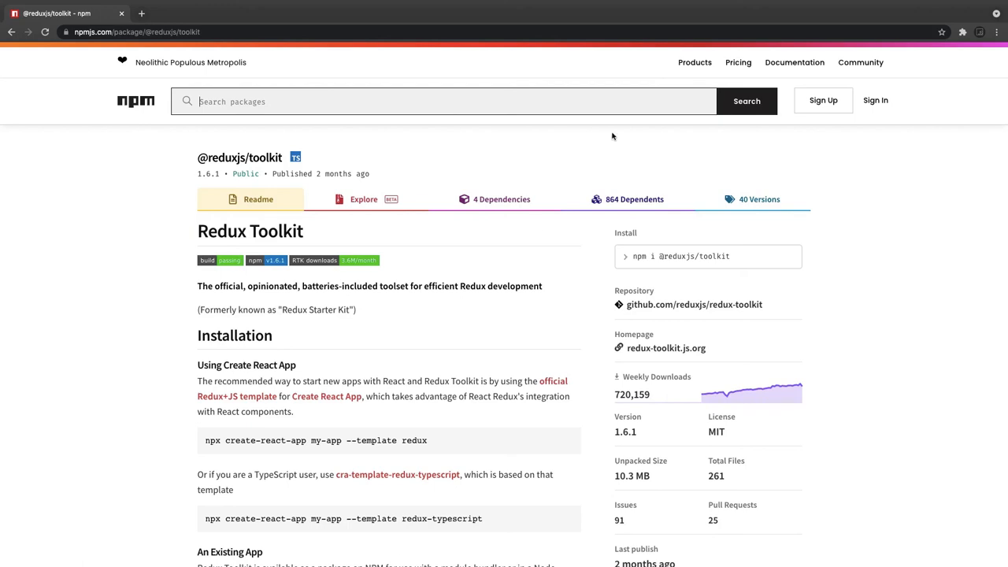
left_click(299, 102)
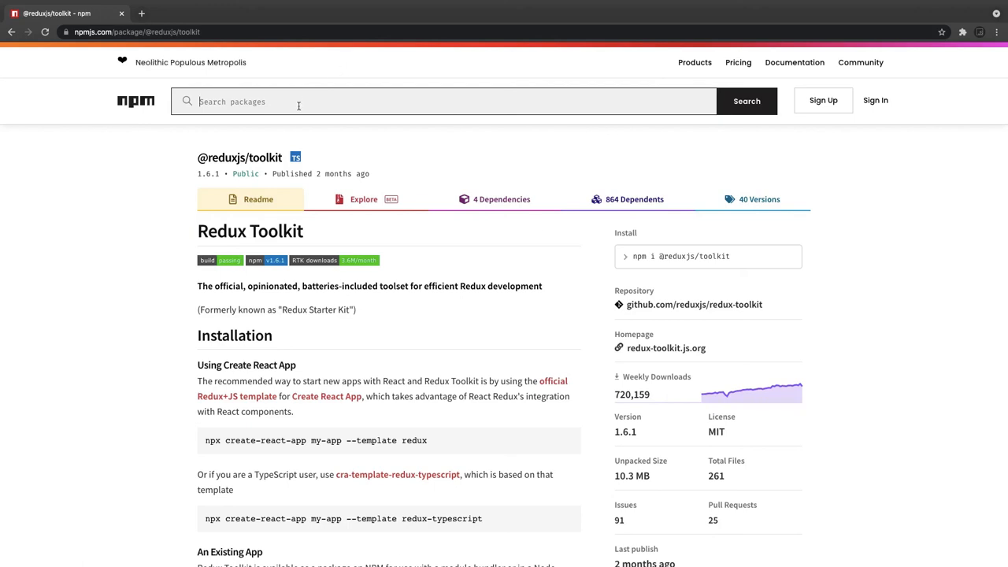